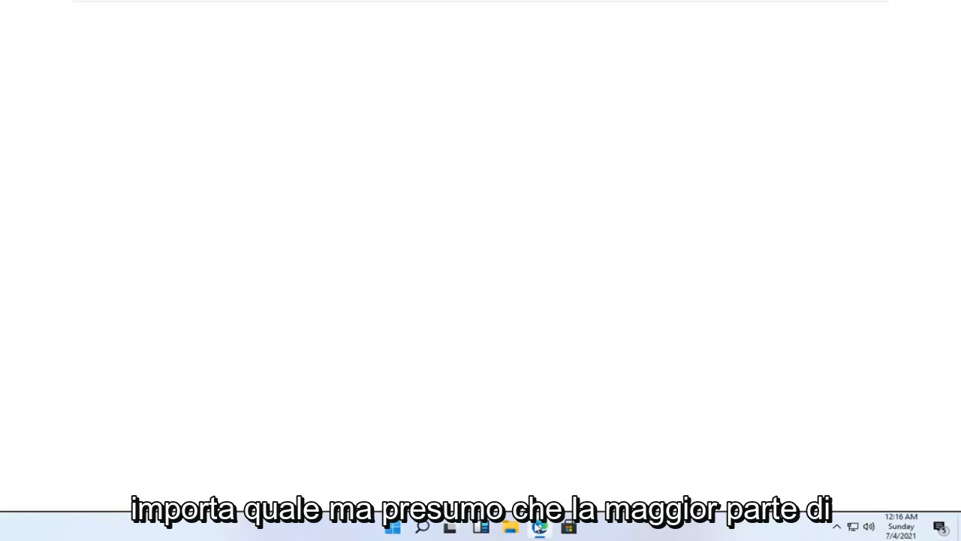
# Open Edge on the Google homepage and focus the search box
pyautogui.click(539, 525)
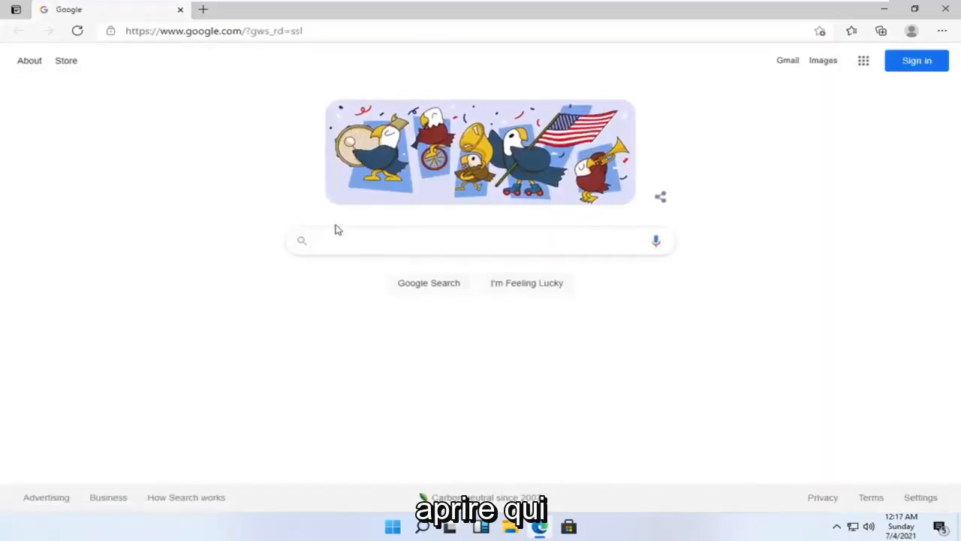
pyautogui.click(481, 241)
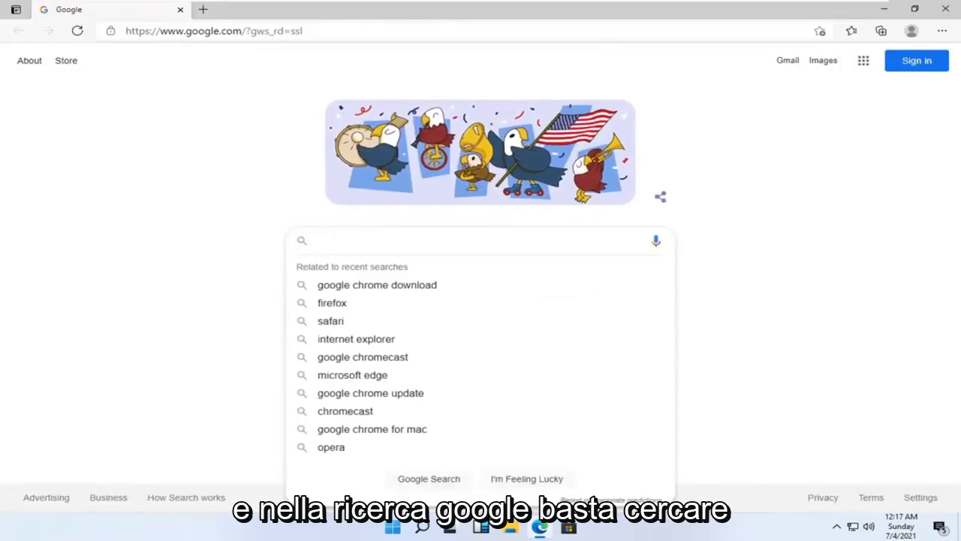
# Search Google for 'firefox download' and open the mozilla.org Download Firefox result
pyautogui.write('firefox download')
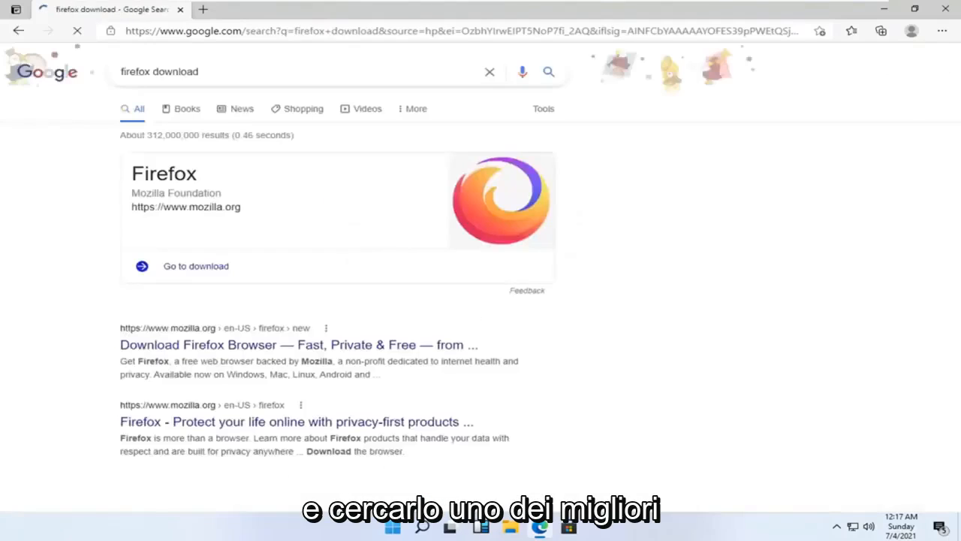
pyautogui.scroll(-3)
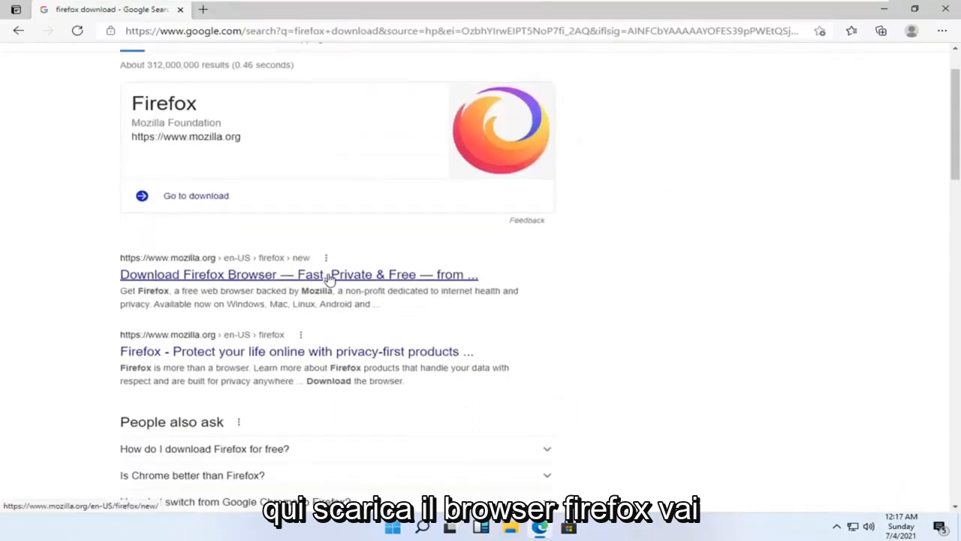
pyautogui.click(298, 274)
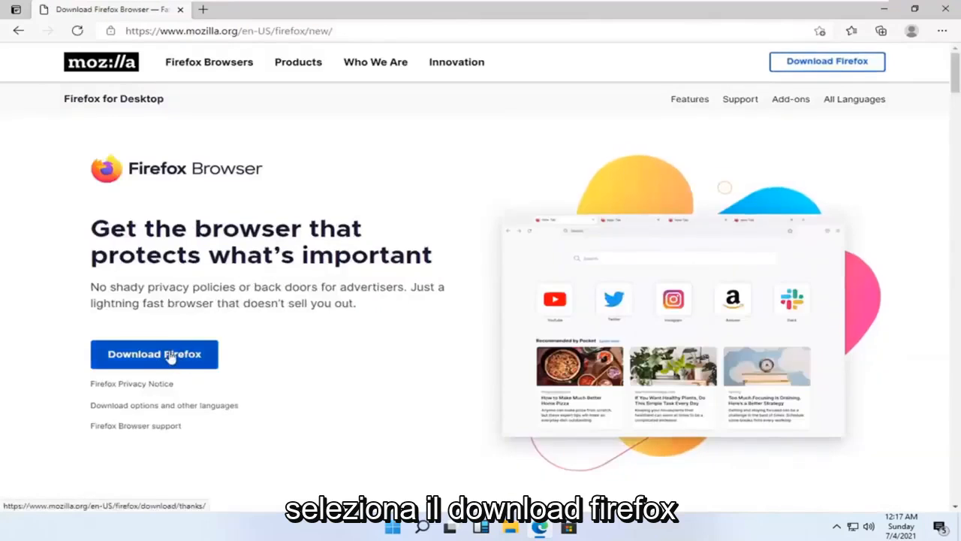
# Download Firefox Installer.exe and run it from Edge's Downloads panel
pyautogui.click(154, 354)
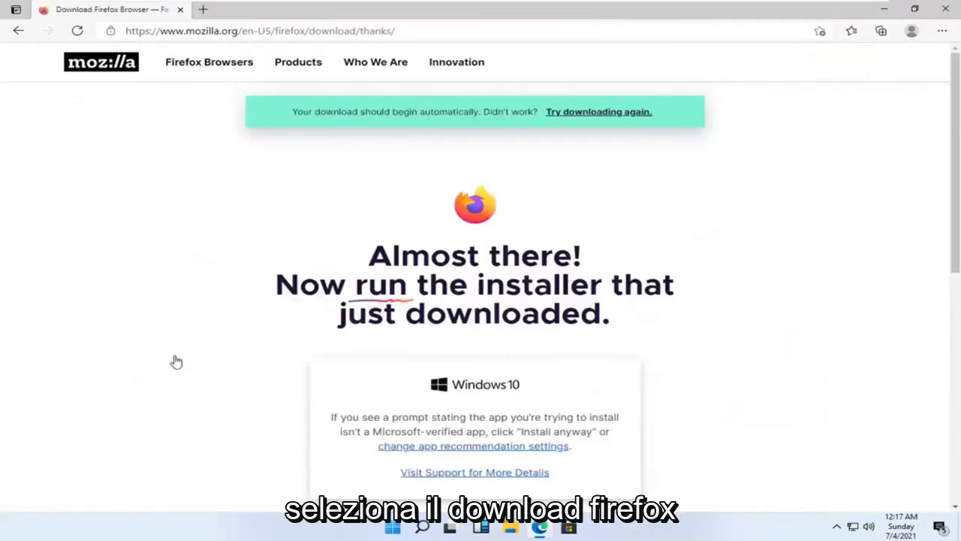
pyautogui.click(851, 31)
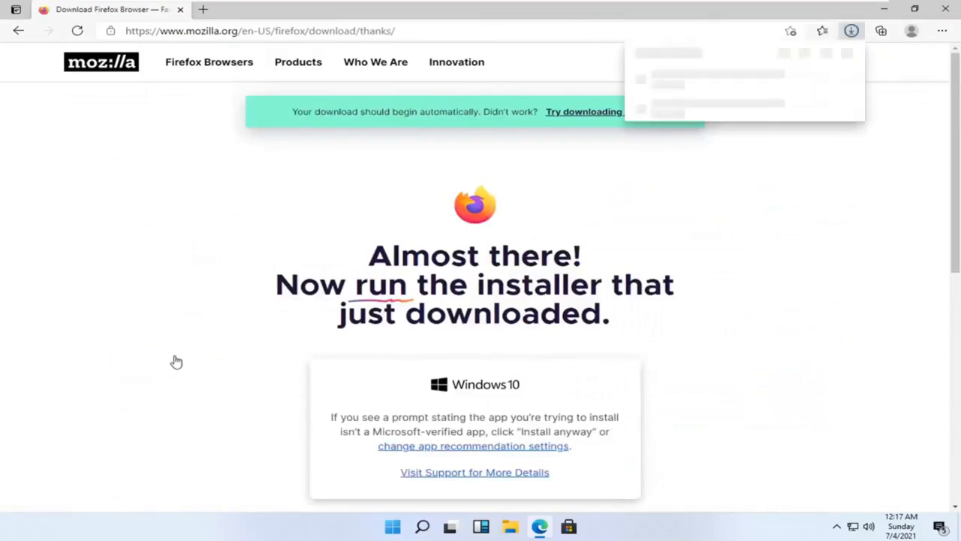
pyautogui.click(851, 31)
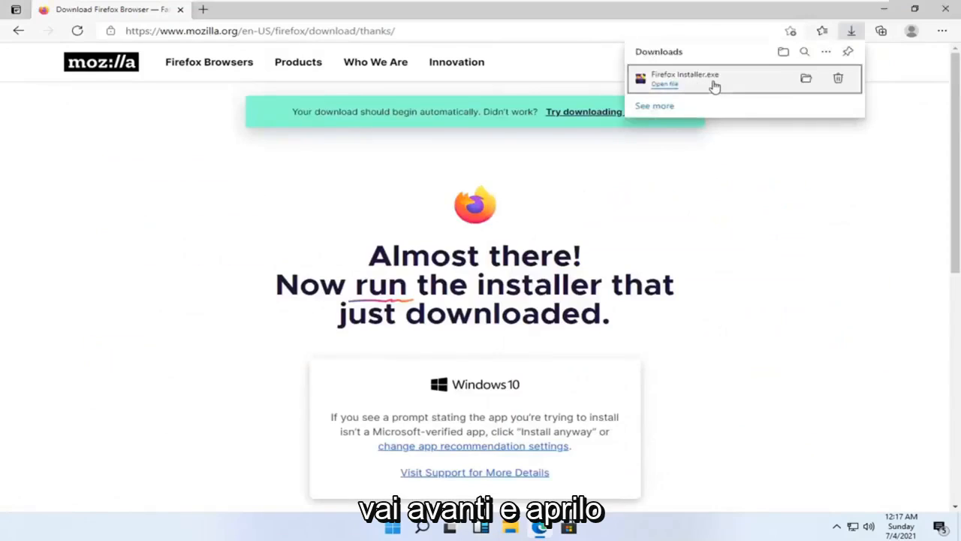
pyautogui.click(664, 83)
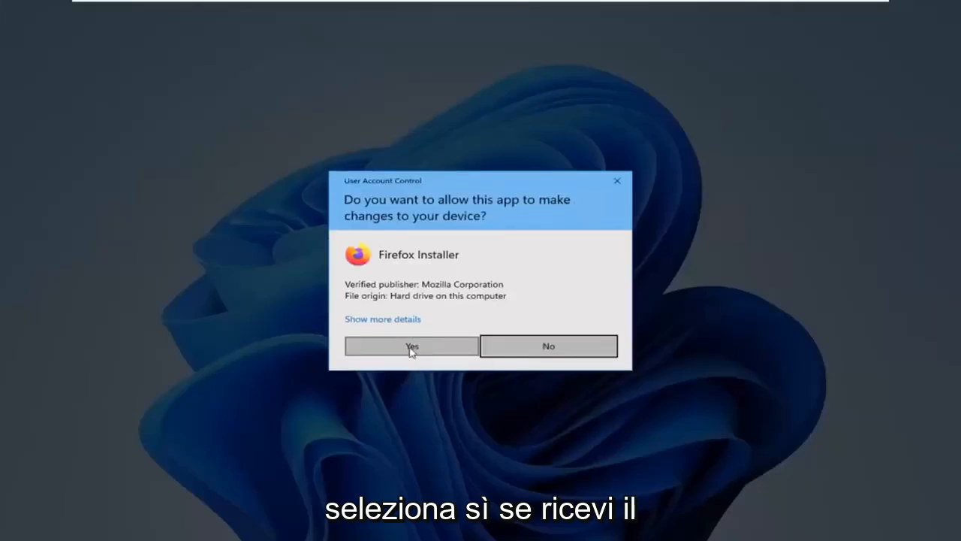
# Approve the User Account Control prompt so the Firefox installer starts
pyautogui.click(411, 346)
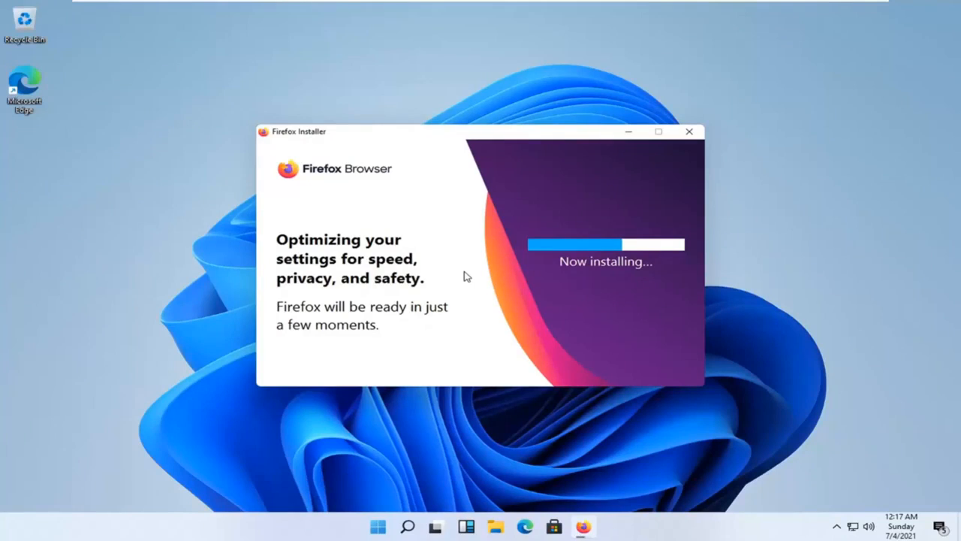
pyautogui.moveTo(469, 273)
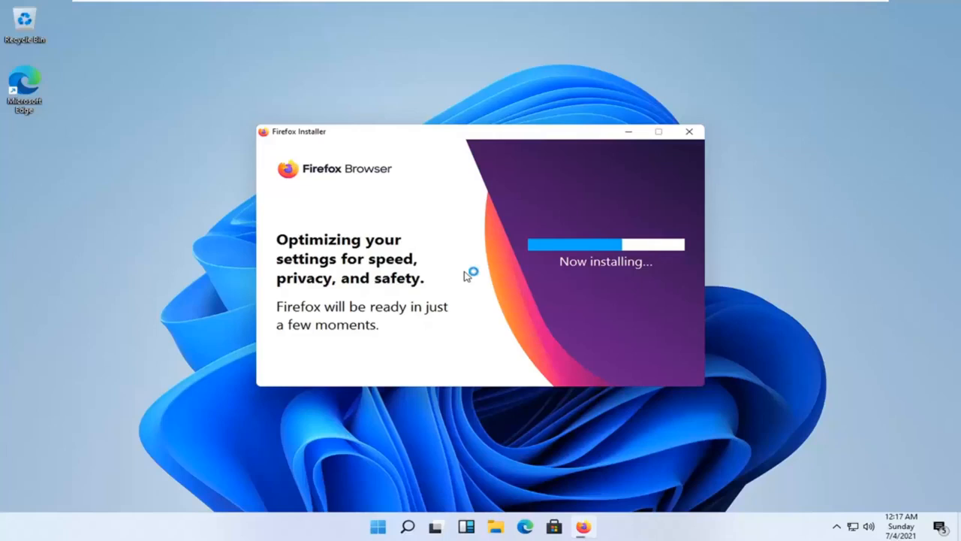
pyautogui.moveTo(465, 276)
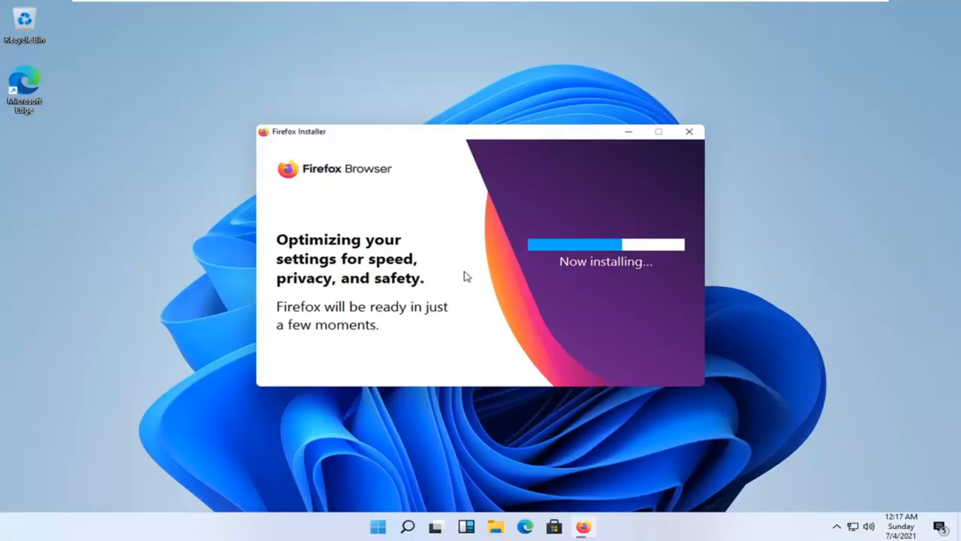
pyautogui.moveTo(470, 272)
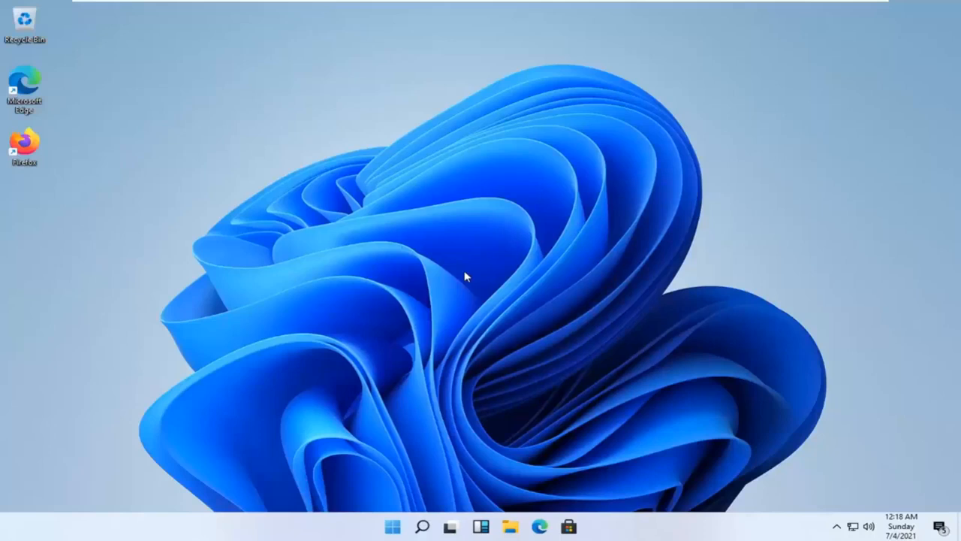
pyautogui.doubleClick(24, 143)
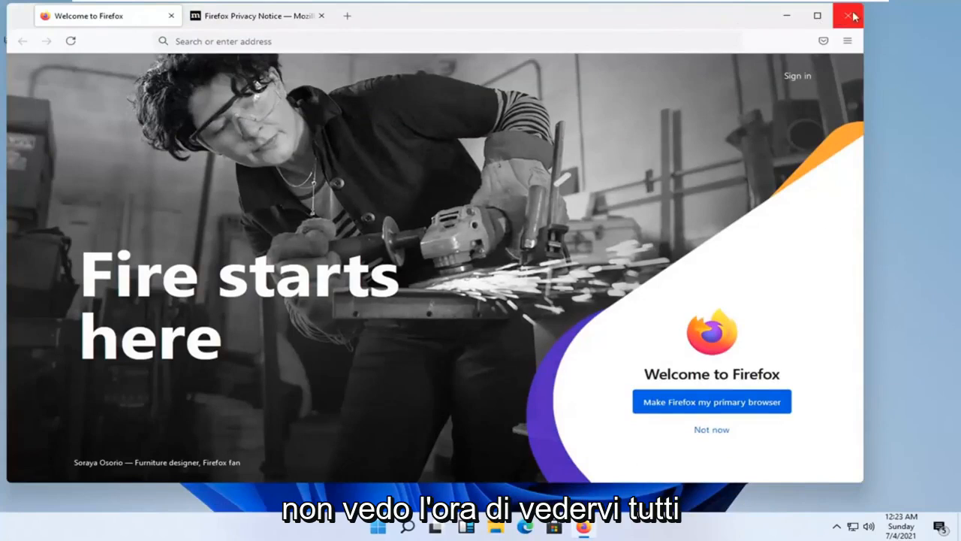
pyautogui.click(852, 15)
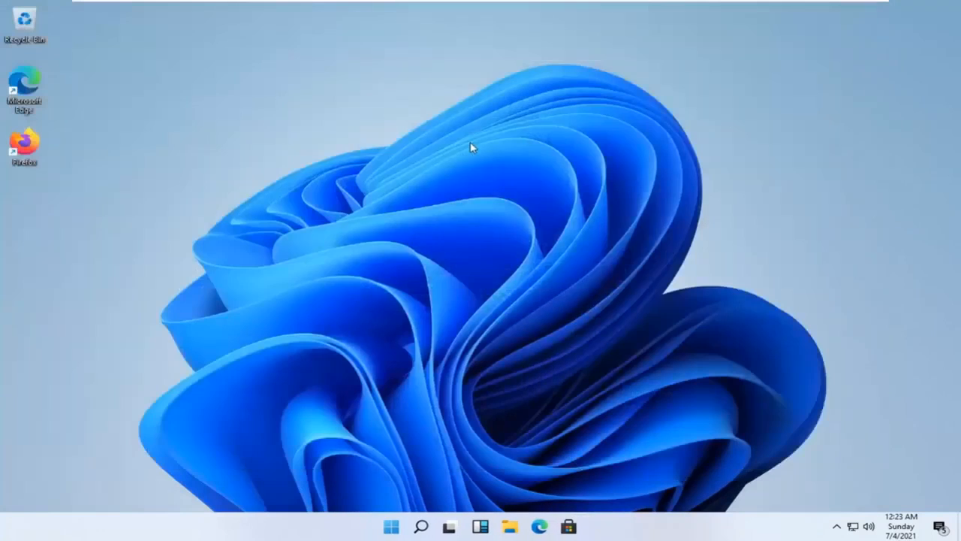